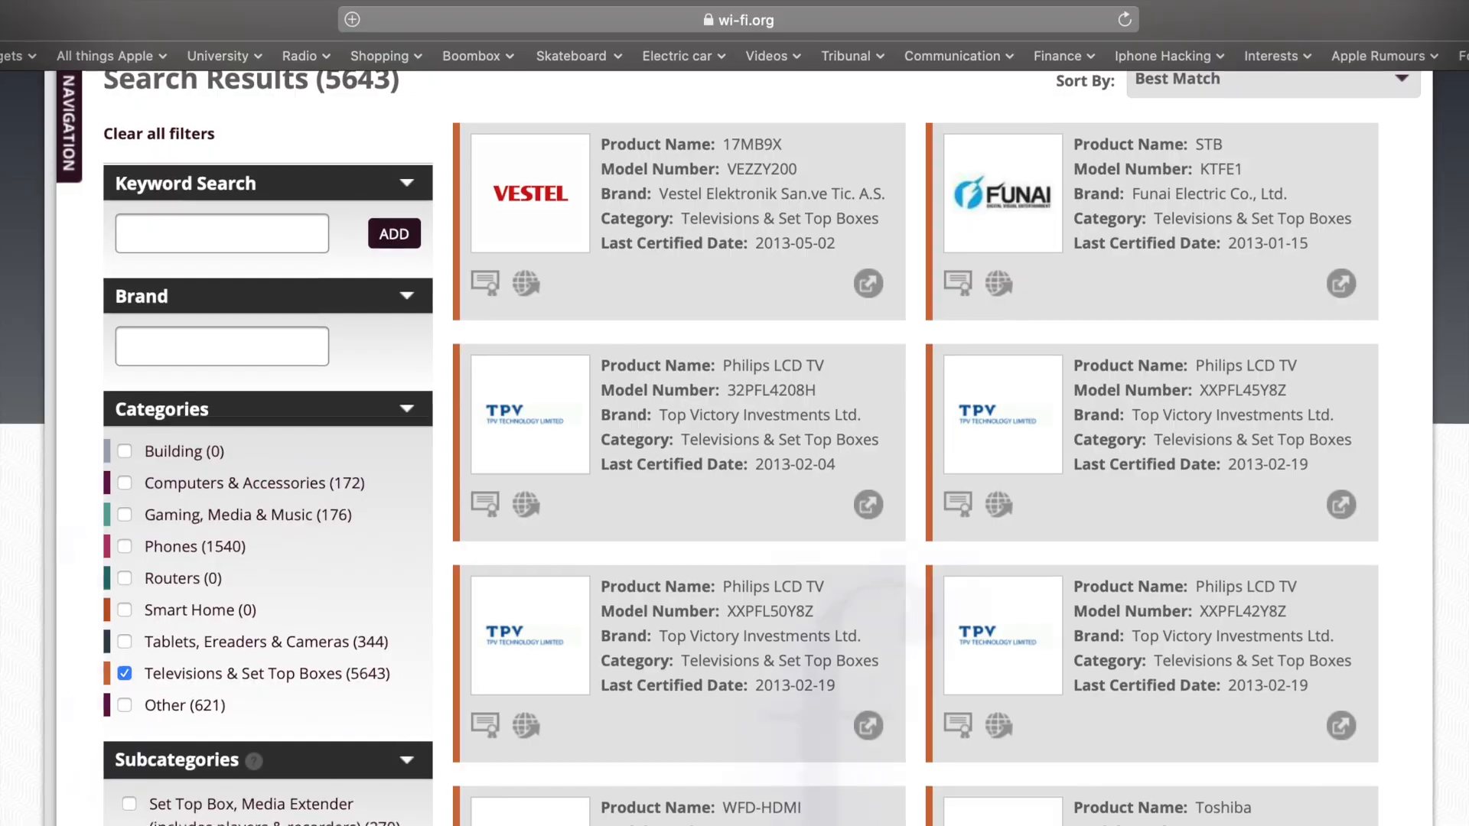
# Scroll through the 5643 certified Televisions & Set Top Boxes results on wi-fi.org
pyautogui.scroll(-3)
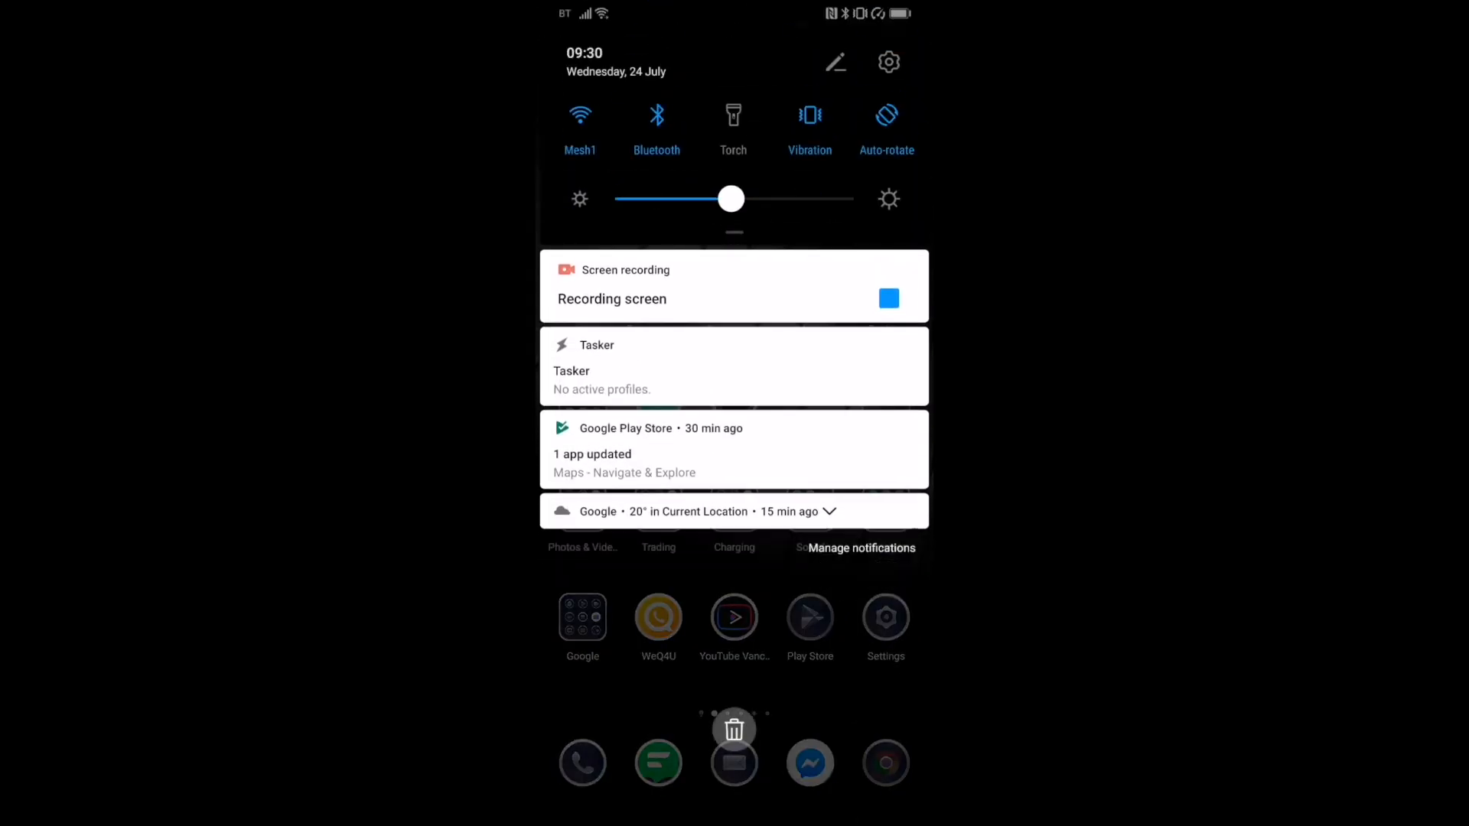
# Go into Settings > Device connectivity to reach Easy projection for the LG webOS TV
pyautogui.click(887, 61)
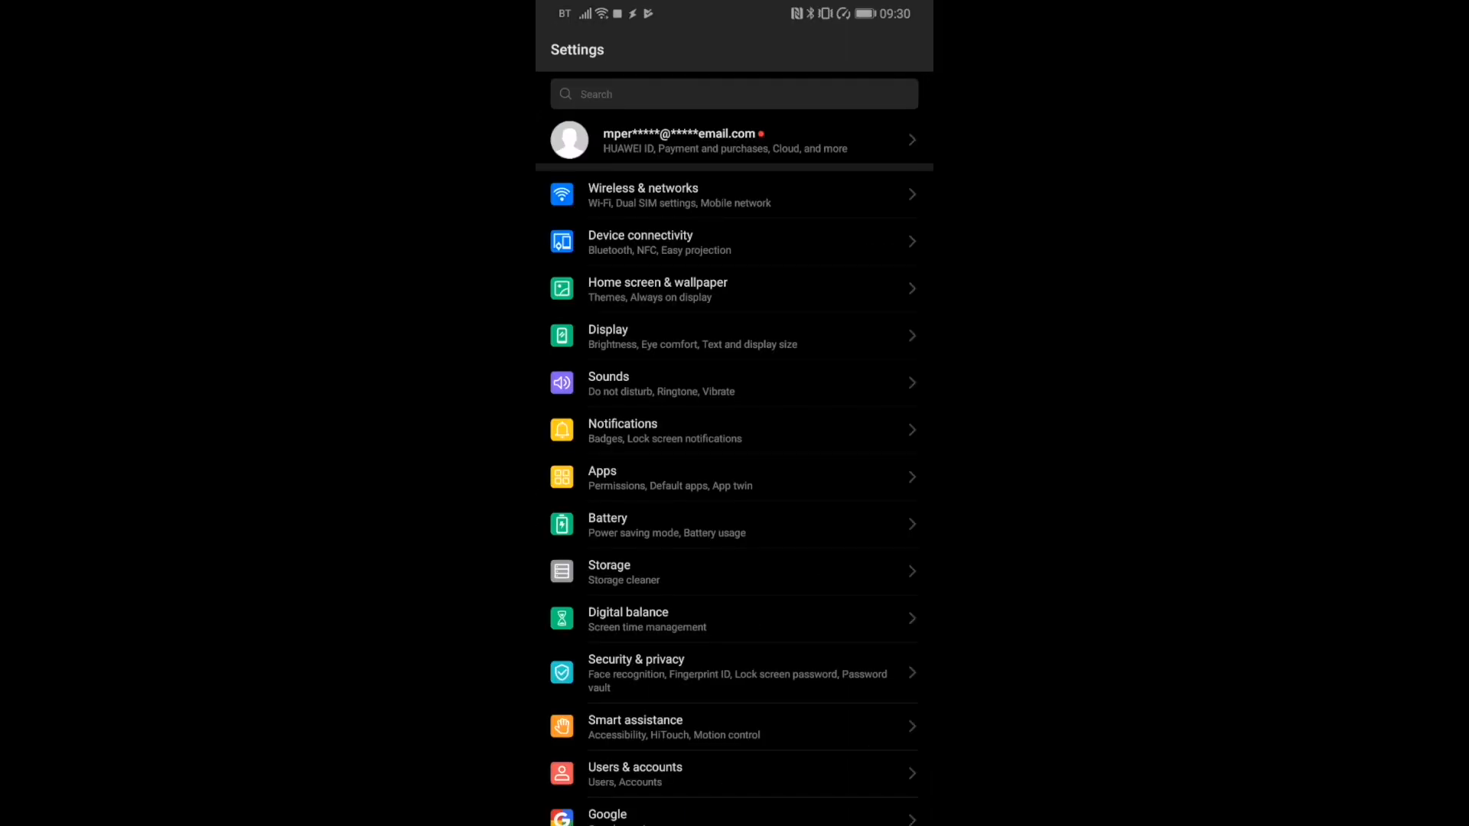
pyautogui.click(641, 242)
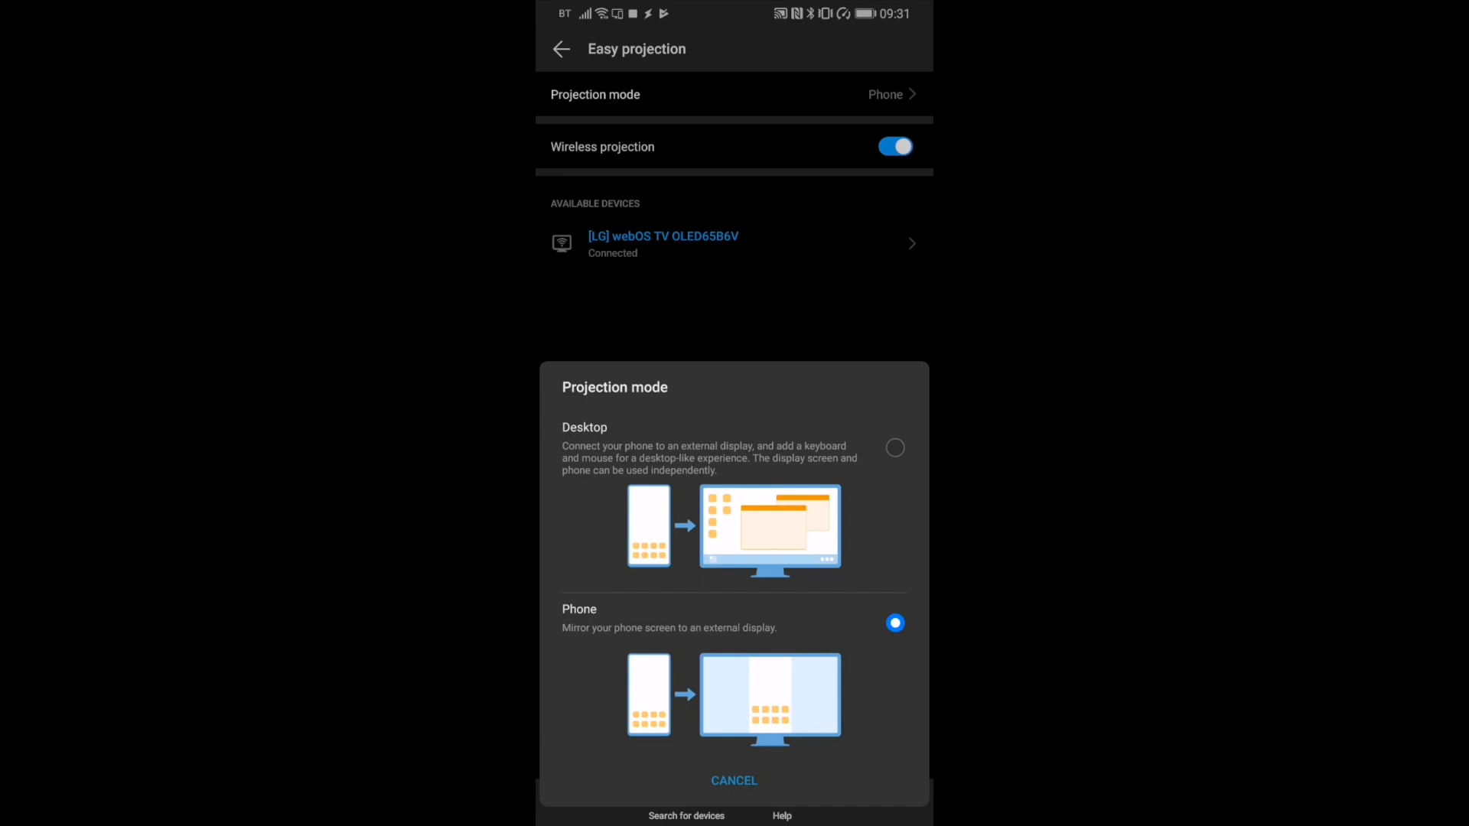
# Choose Desktop in the Projection mode dialog so the TV shows the EMUI desktop
pyautogui.click(894, 447)
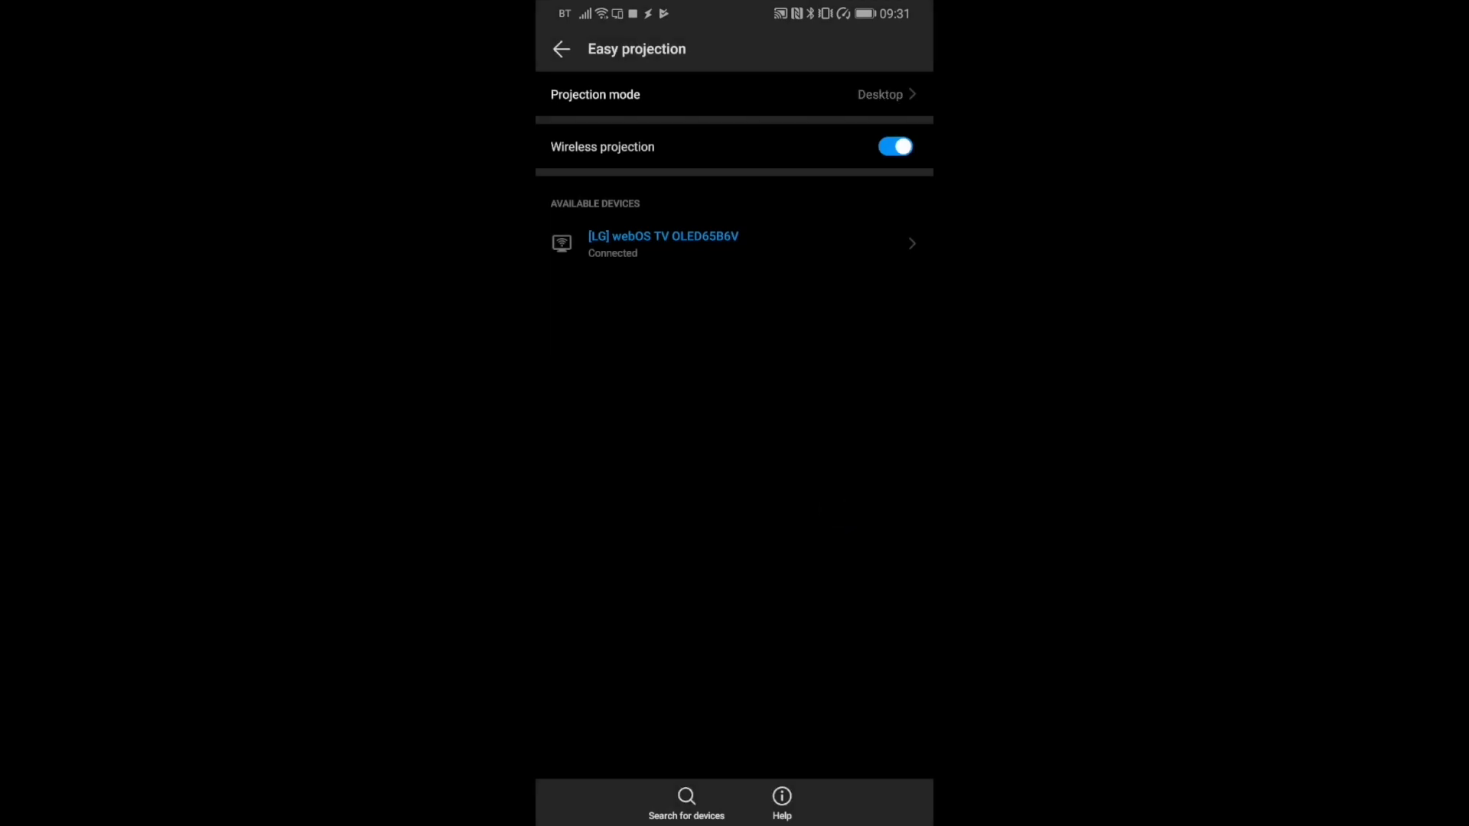
pyautogui.click(663, 242)
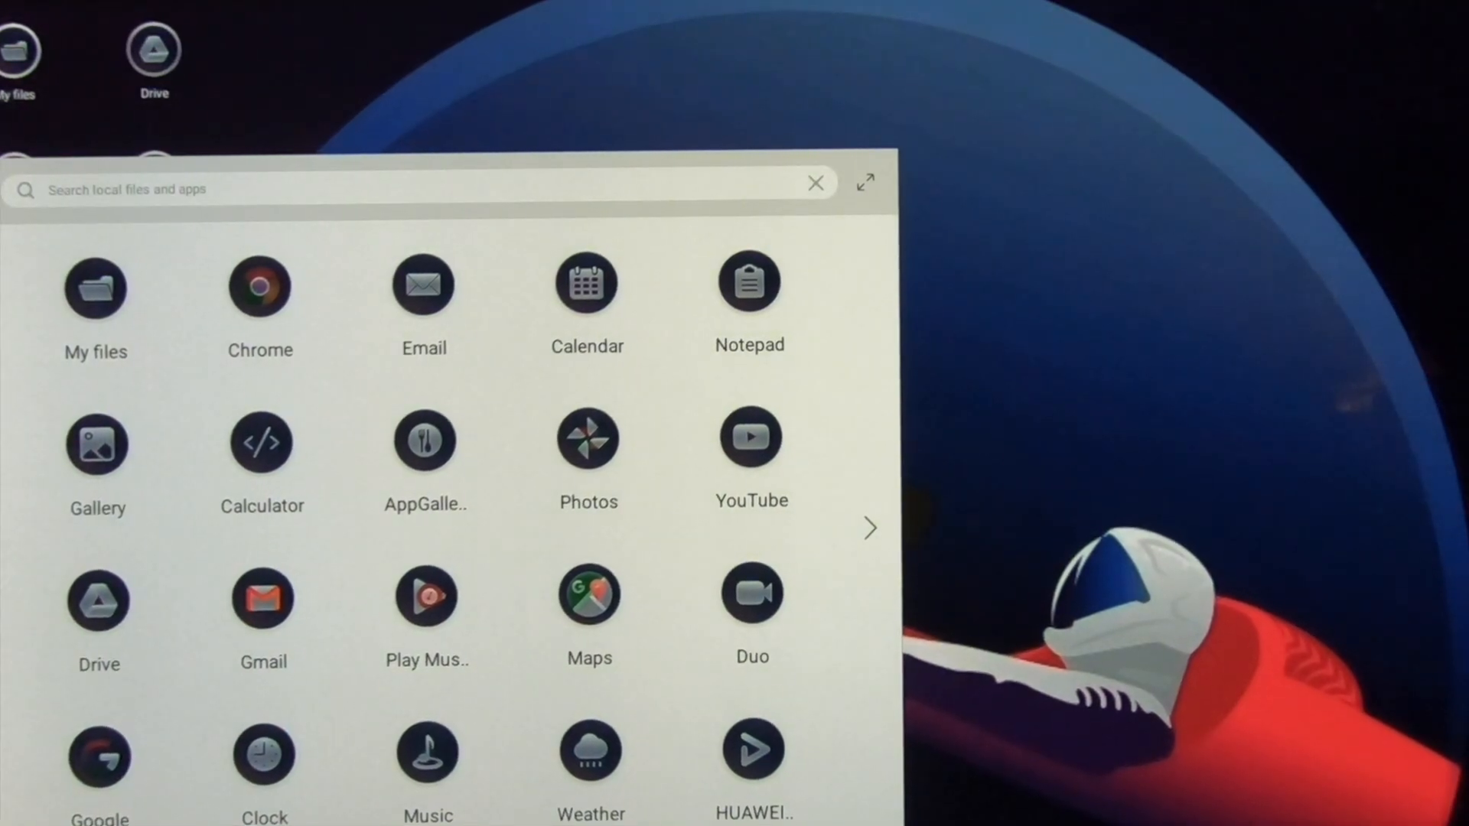
# Launch YouTube from the TV desktop and subscribe to the EVMYT channel
pyautogui.click(869, 528)
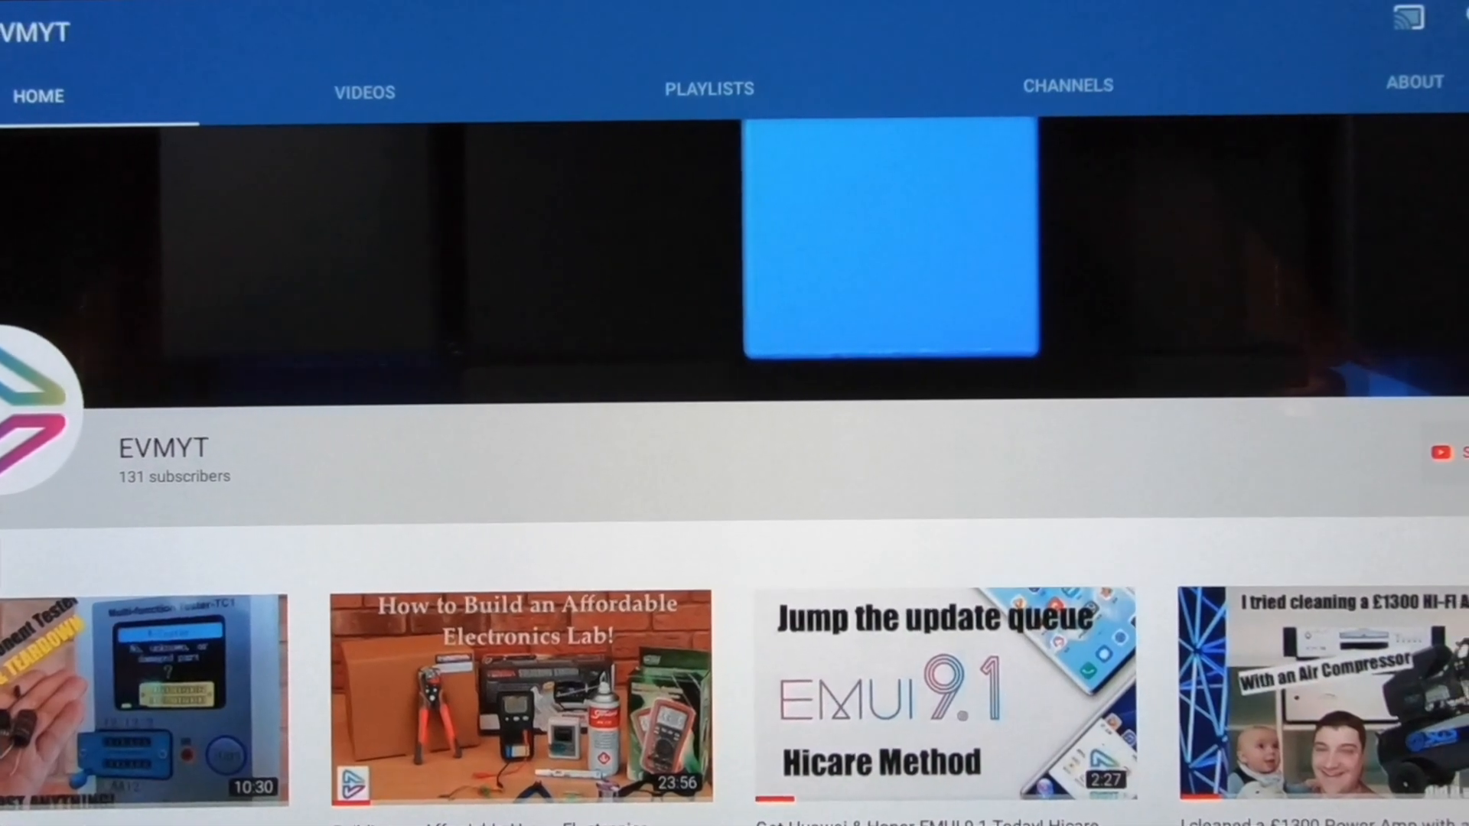
pyautogui.click(1448, 453)
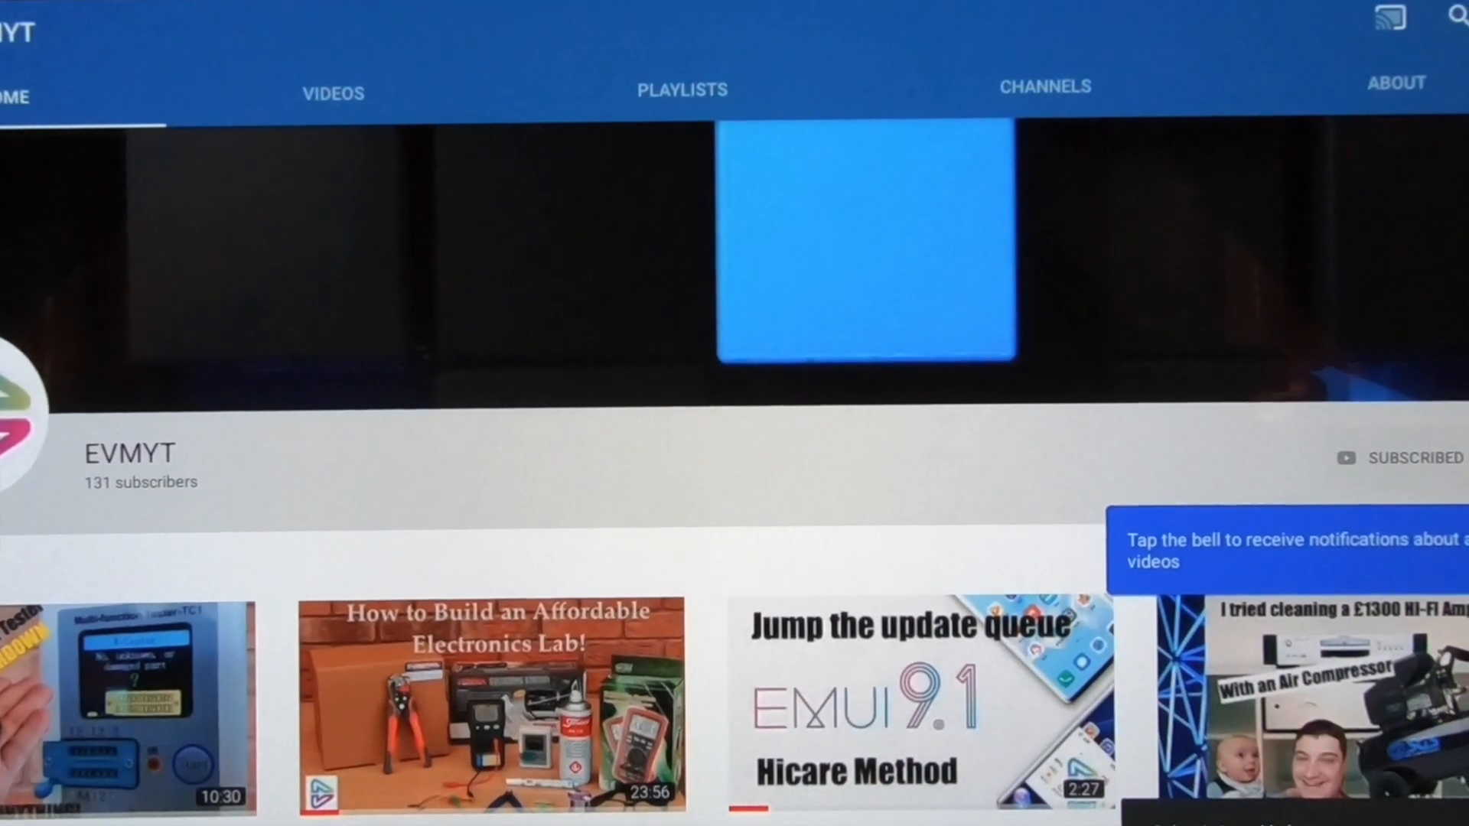